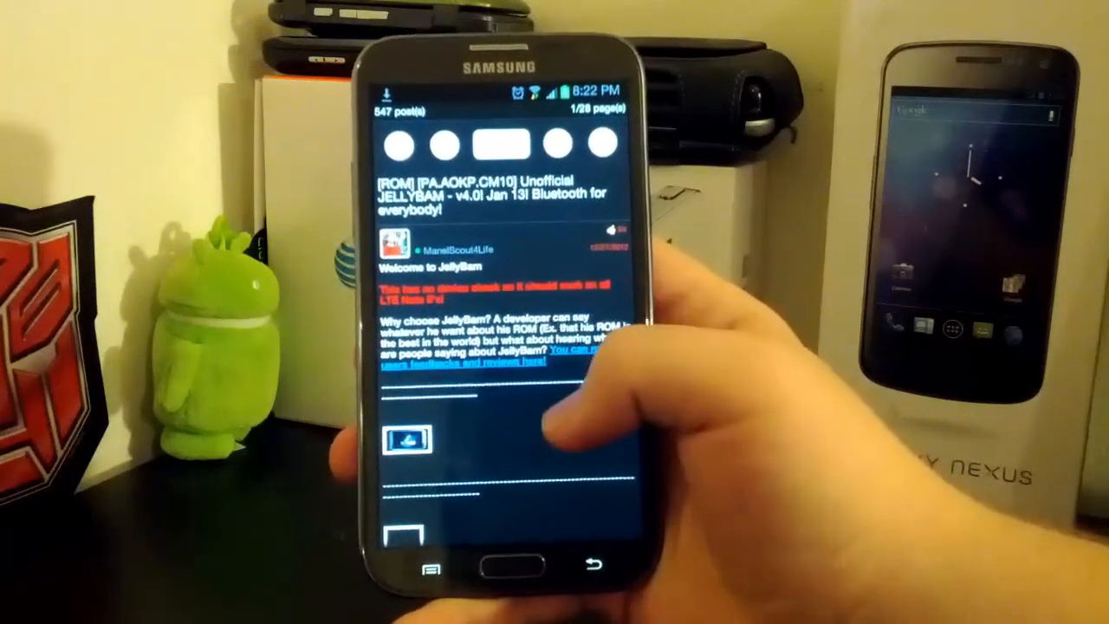
Scroll through the screen while the phone reboots into TWRP recovery.
{"action": "scroll", "scroll_direction": "down", "scroll_amount": 3}
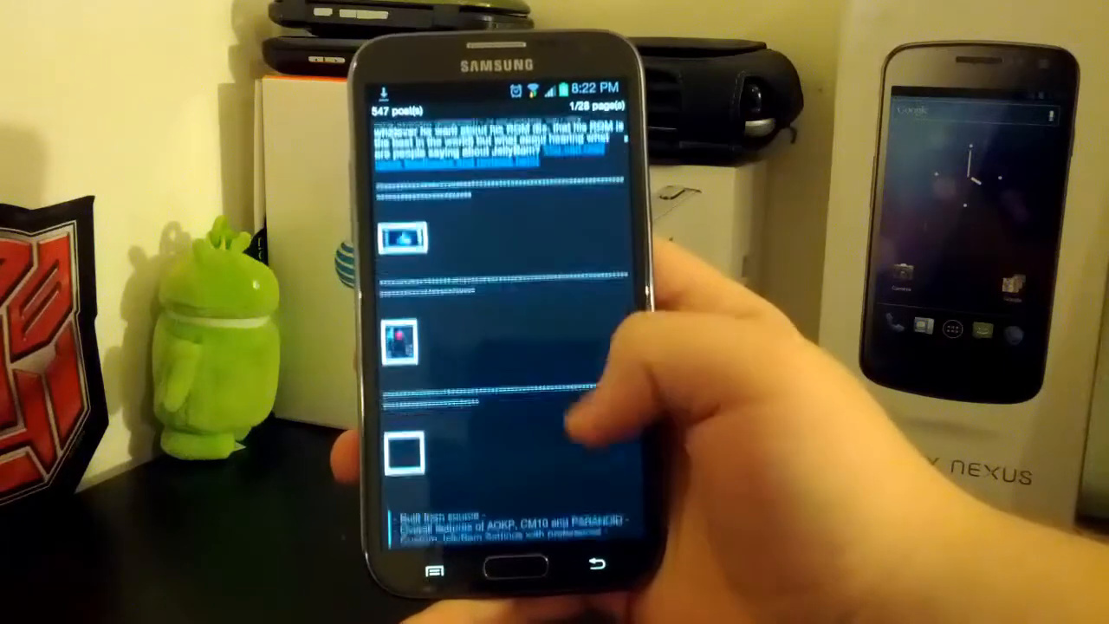
{"action": "scroll", "scroll_direction": "down", "scroll_amount": 3}
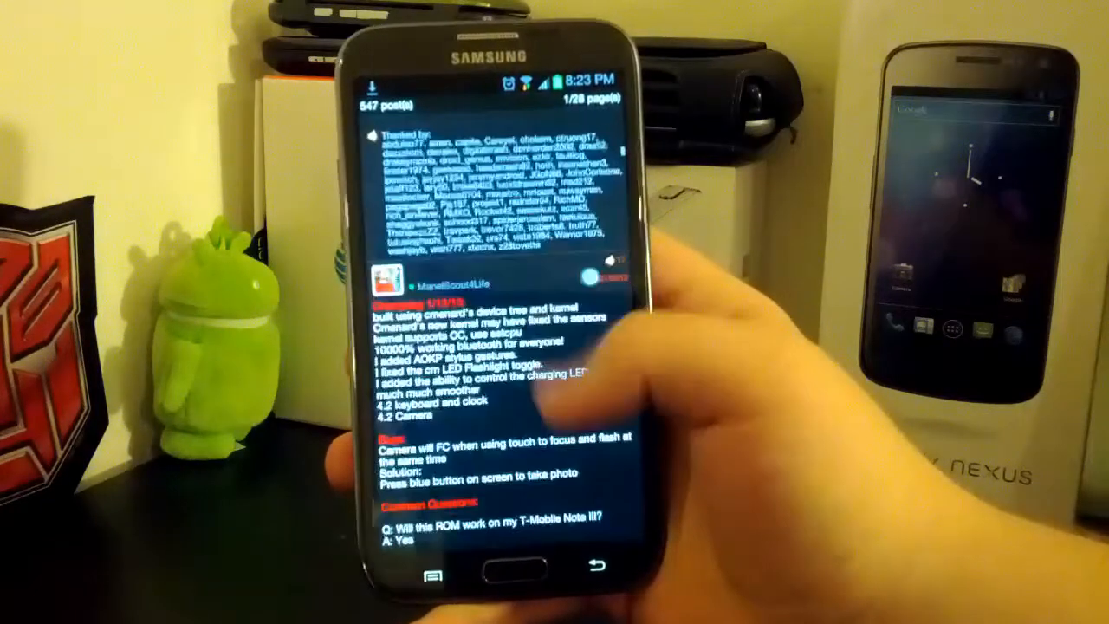
{"action": "scroll", "scroll_direction": "down", "scroll_amount": 3}
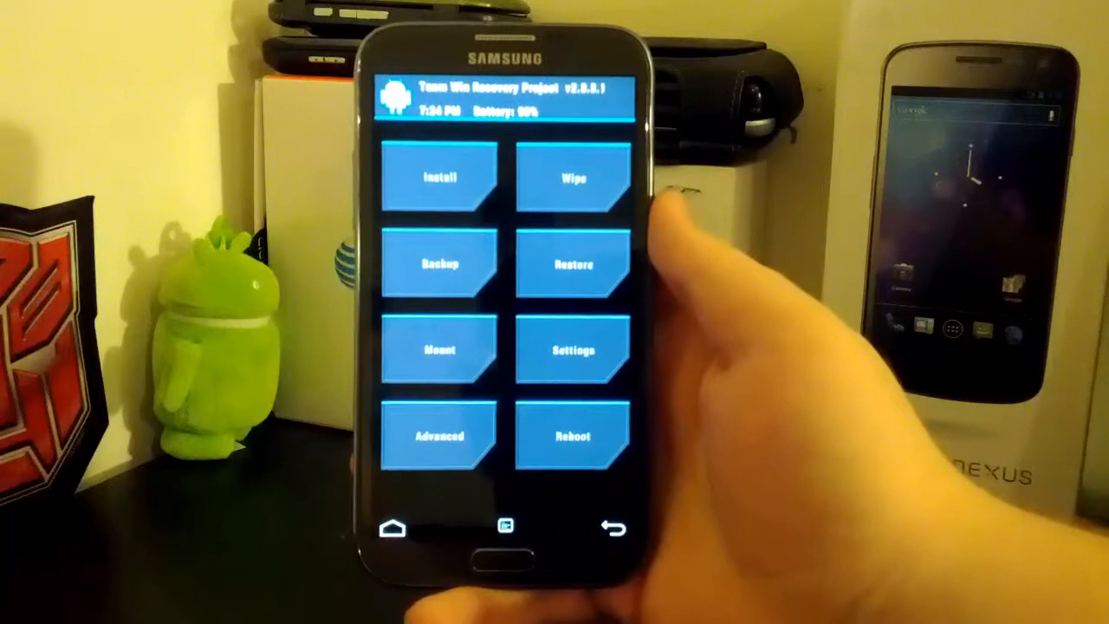
{"action": "left_click", "coordinate": [571, 178]}
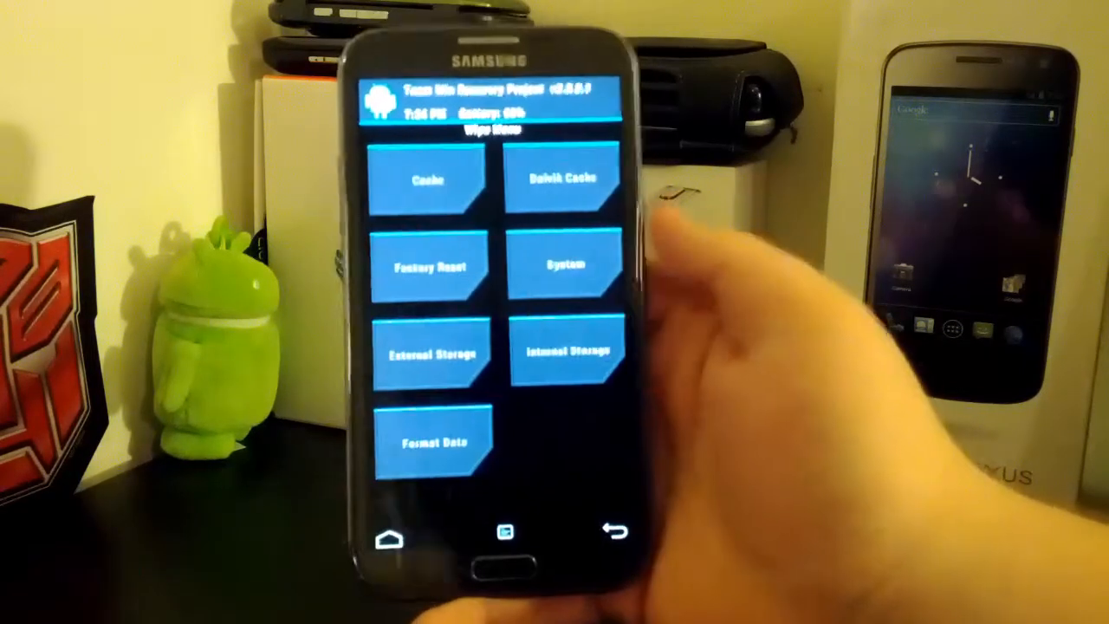
{"action": "left_click", "coordinate": [567, 264]}
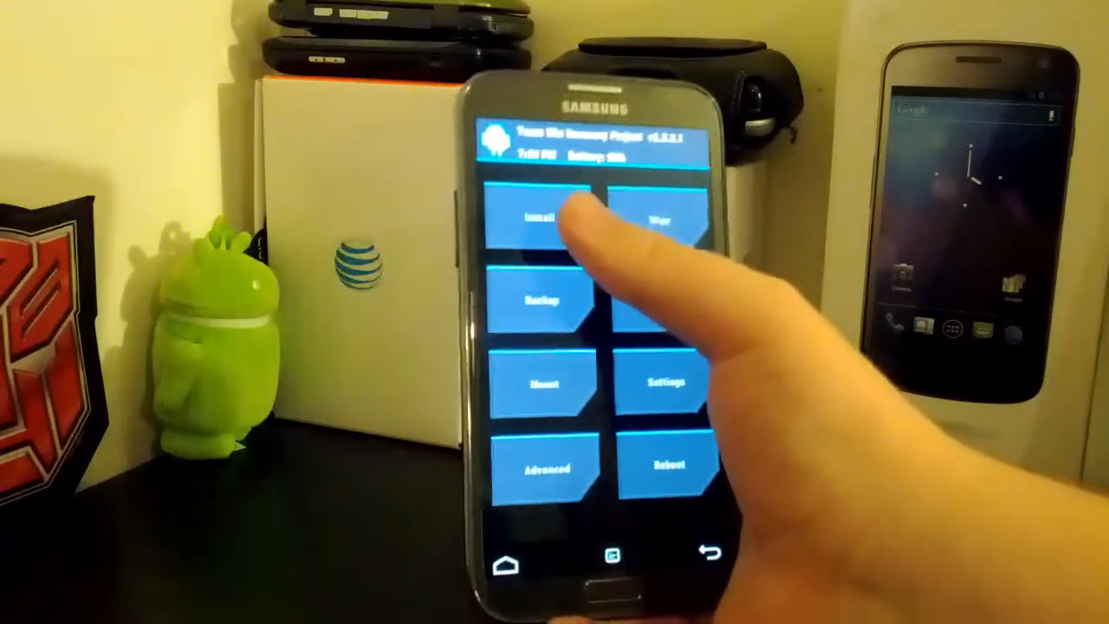
{"action": "left_click", "coordinate": [540, 216]}
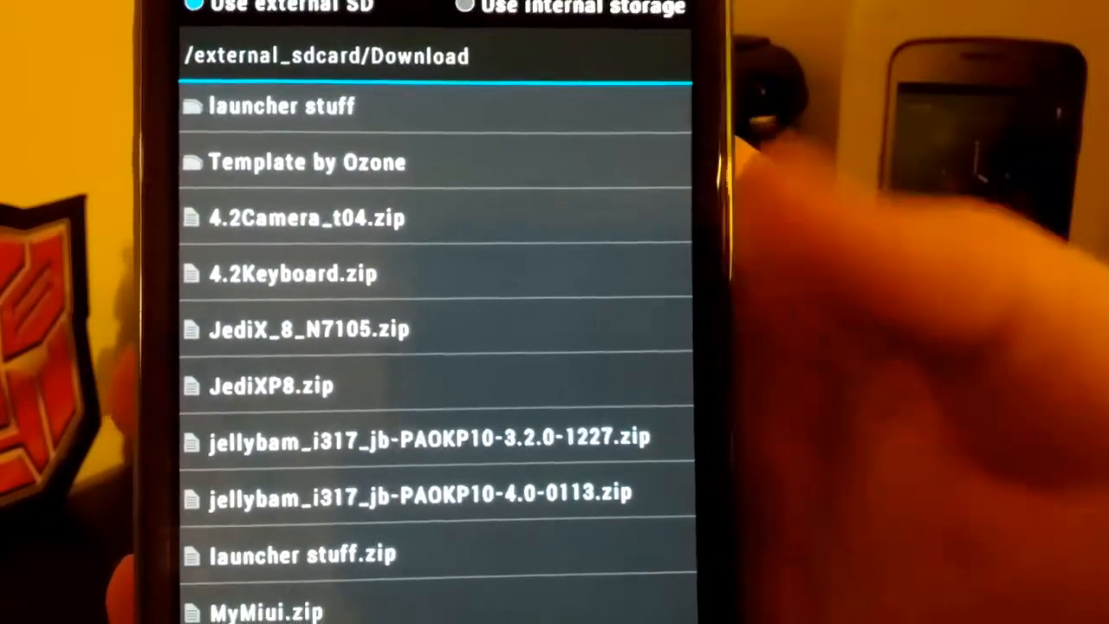
Select the JellyBam ROM zip in /external_sdcard/Download to flash it.
{"action": "left_click", "coordinate": [419, 491]}
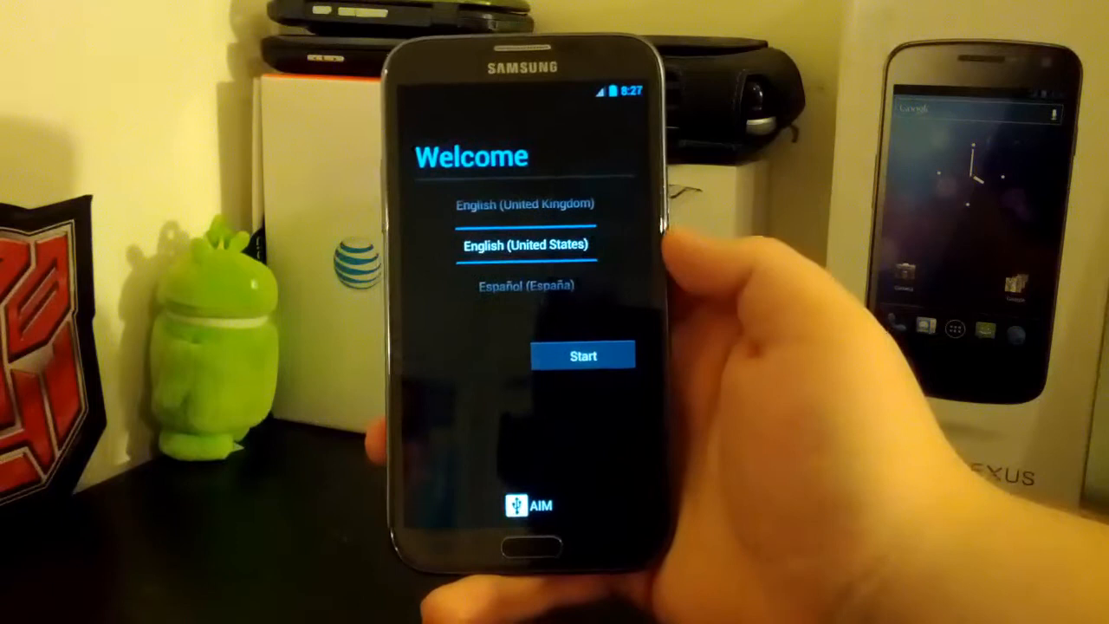
Run setup in English (United States), skip Google account, finish, and choose TouchWiz launcher.
{"action": "left_click", "coordinate": [583, 355]}
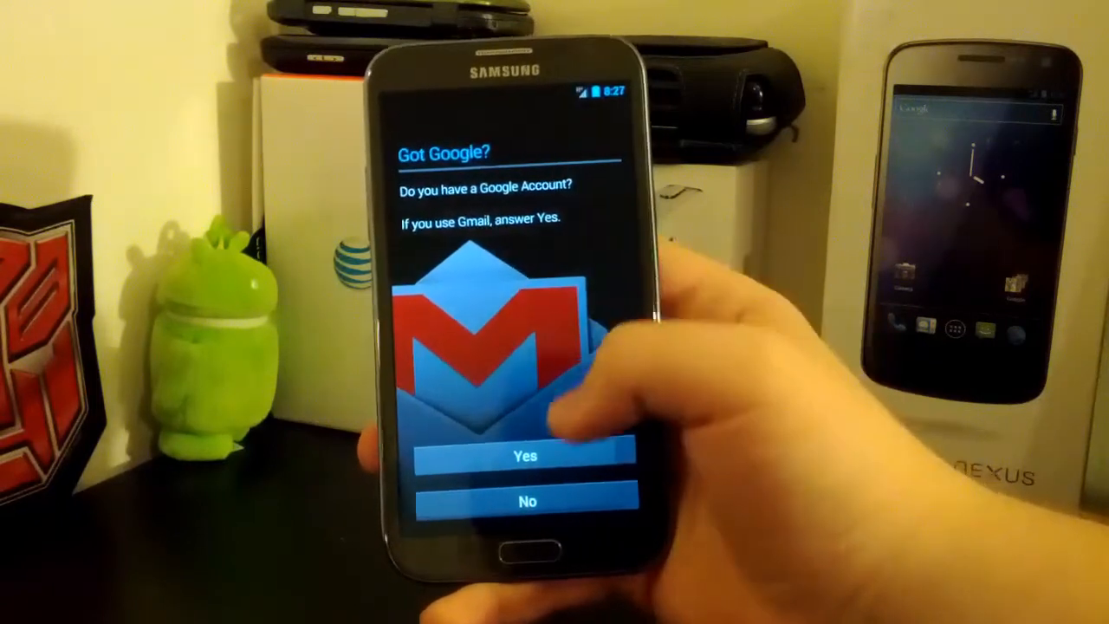
{"action": "left_click", "coordinate": [525, 454]}
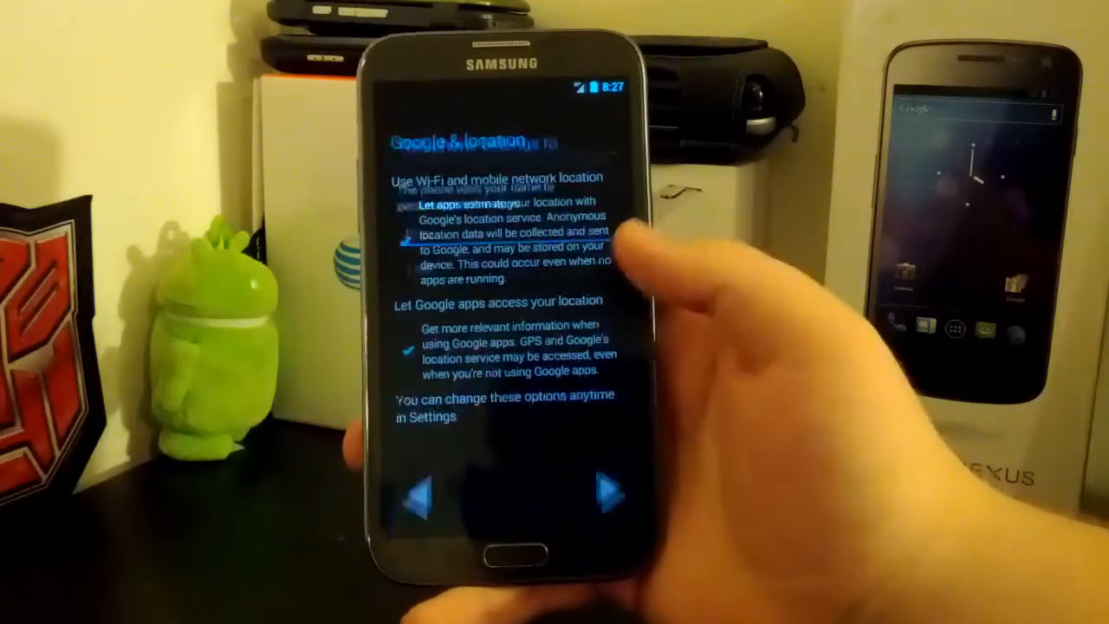
{"action": "left_click", "coordinate": [609, 491]}
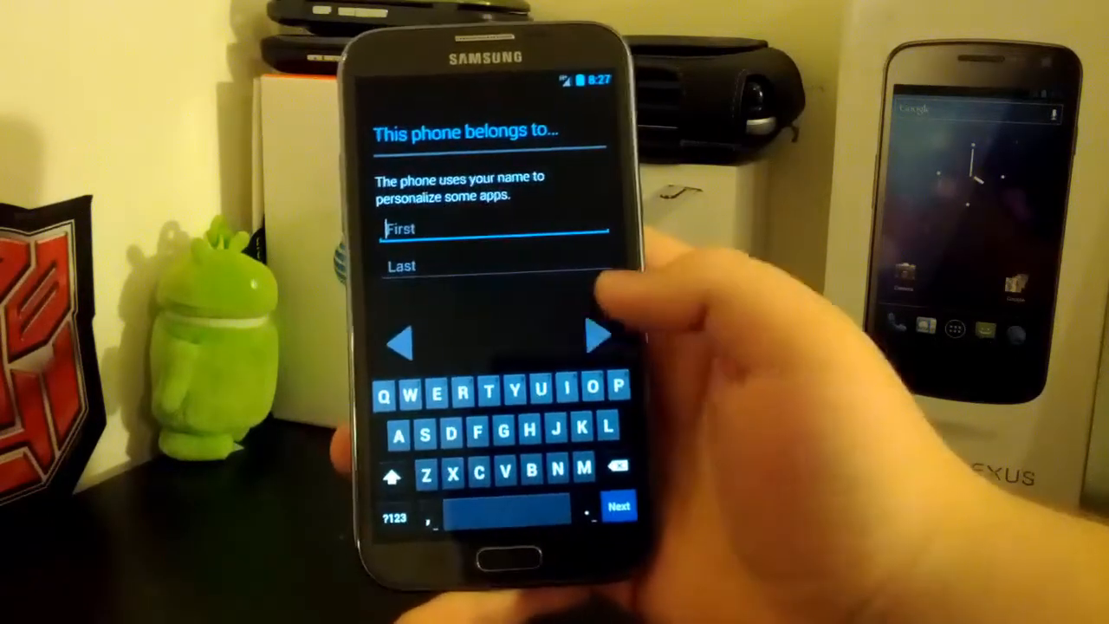
{"action": "left_click", "coordinate": [618, 504]}
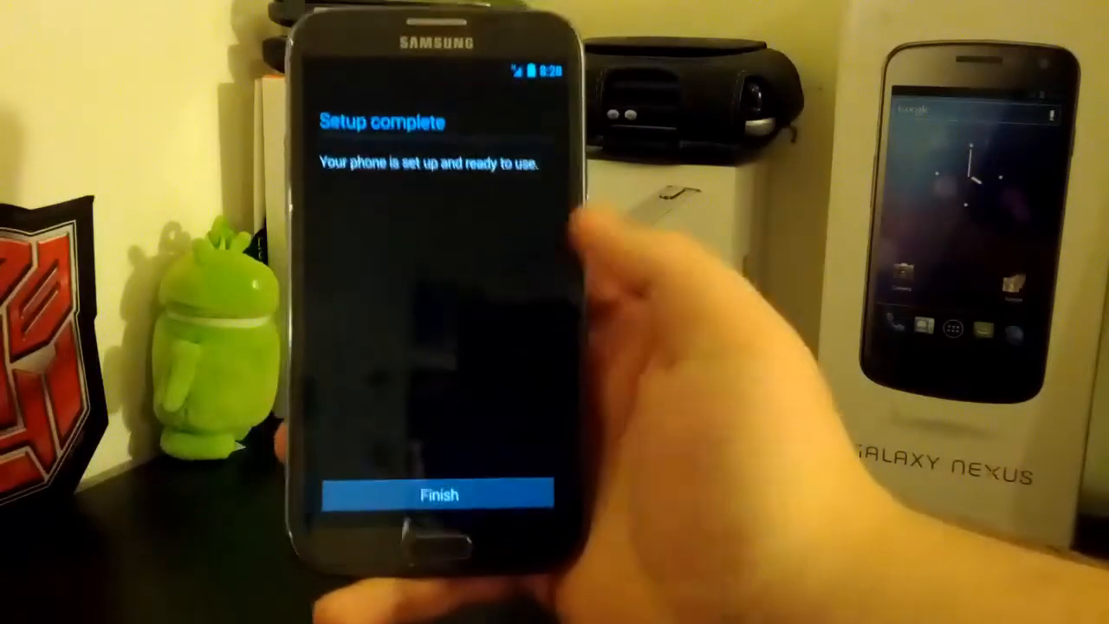
{"action": "left_click", "coordinate": [438, 494]}
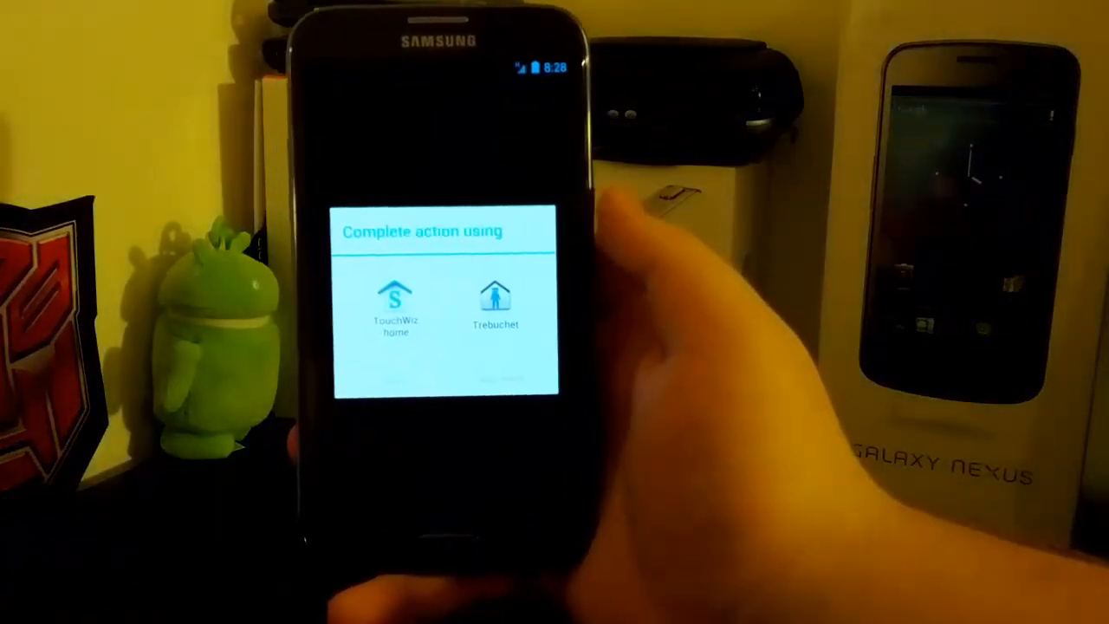
{"action": "left_click", "coordinate": [395, 308]}
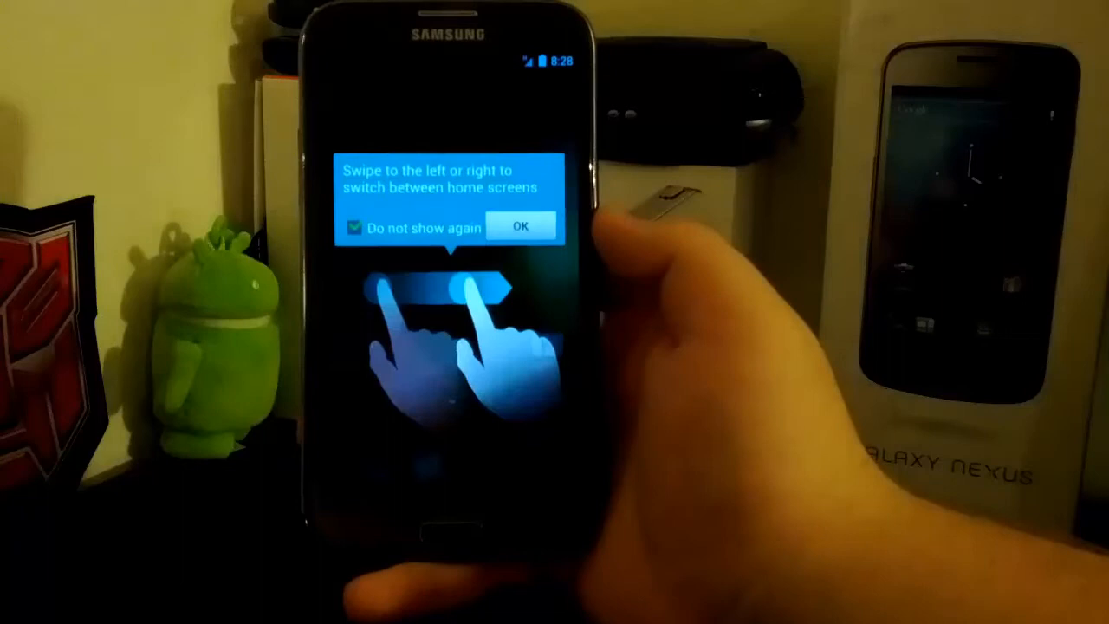
Dismiss the home-screen swipe tip permanently and bring up the app drawer.
{"action": "left_click", "coordinate": [520, 225]}
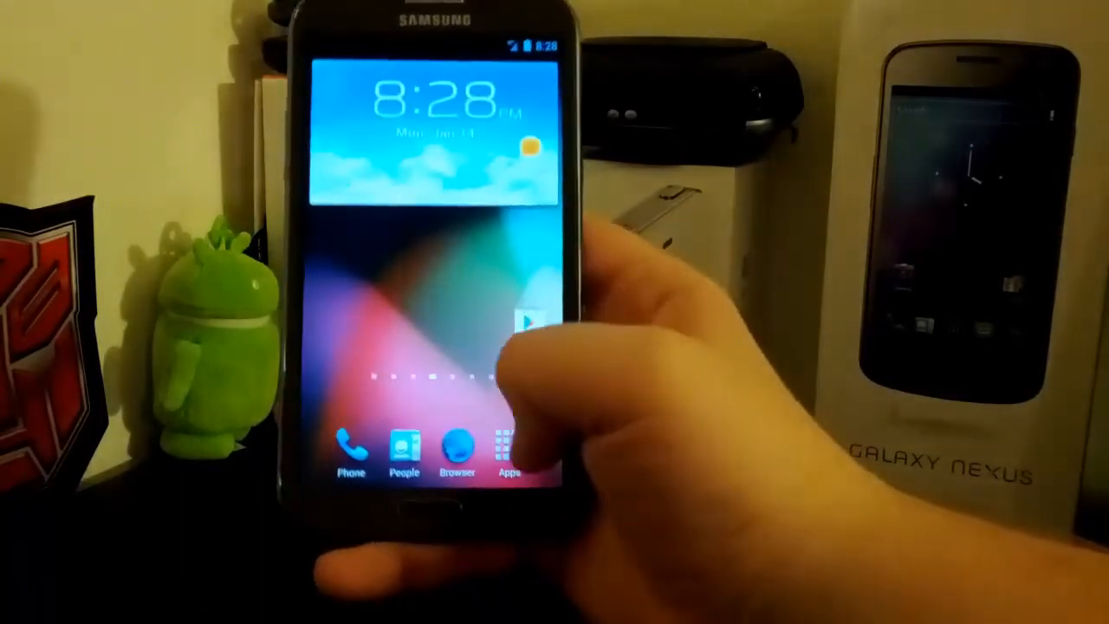
{"action": "left_click", "coordinate": [507, 450]}
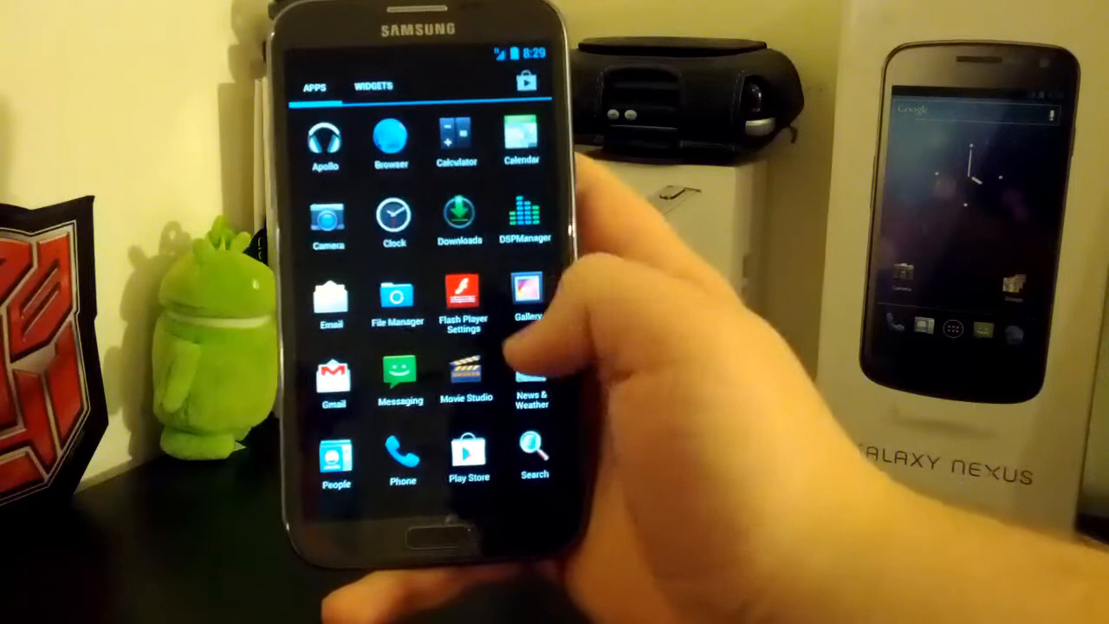
Swipe to the second app drawer page and launch Settings.
{"action": "scroll", "scroll_direction": "left", "scroll_amount": 3}
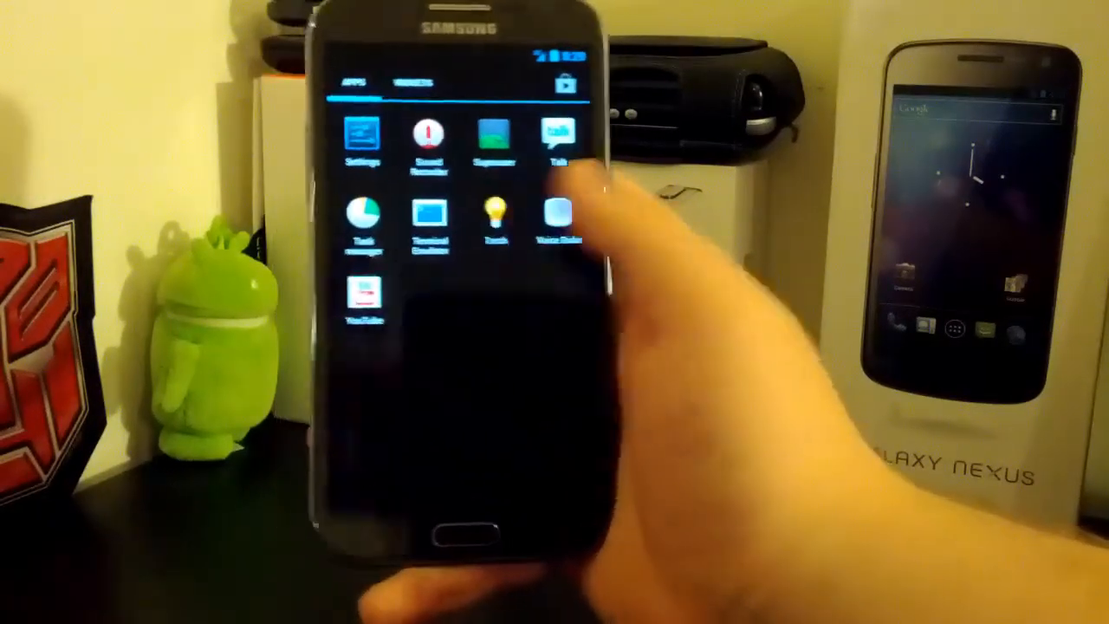
{"action": "left_click", "coordinate": [495, 212]}
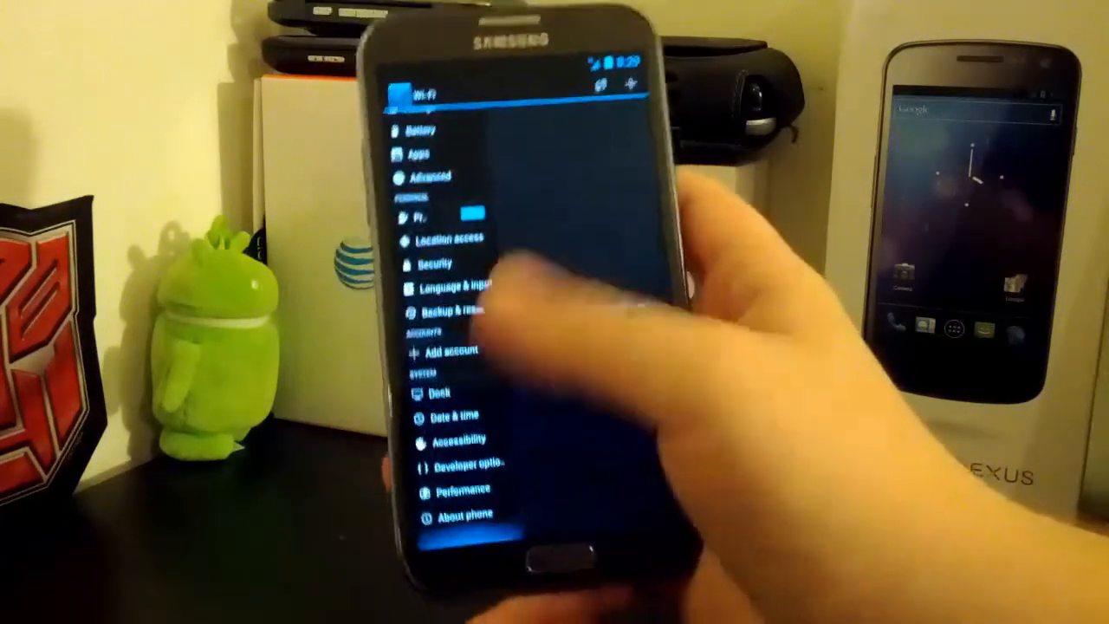
Open About phone and scroll through details showing Android 4.1.2 and JELLYBAM version.
{"action": "left_click", "coordinate": [466, 516]}
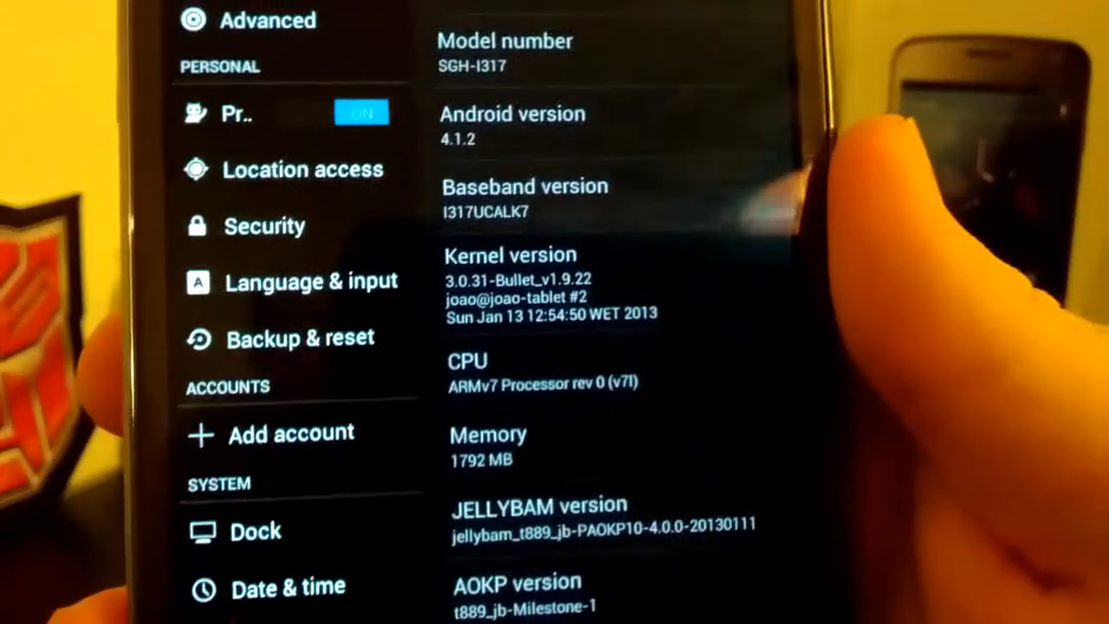
{"action": "scroll", "scroll_direction": "down", "scroll_amount": 3}
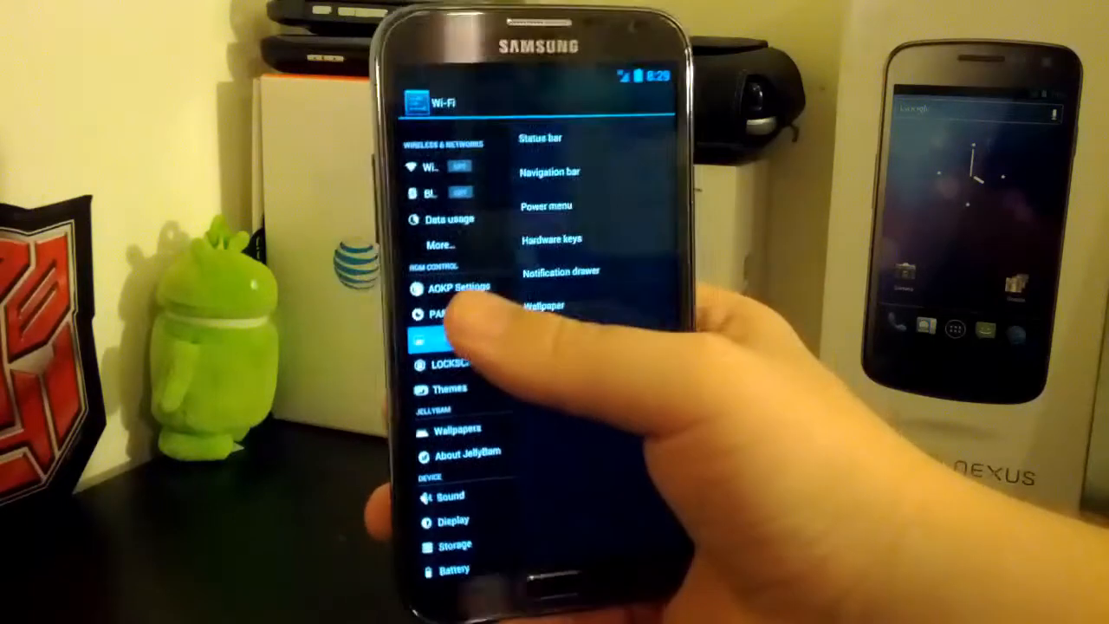
Open the ROM control entry for Status bar, Navigation bar and Power menu.
{"action": "left_click", "coordinate": [451, 312]}
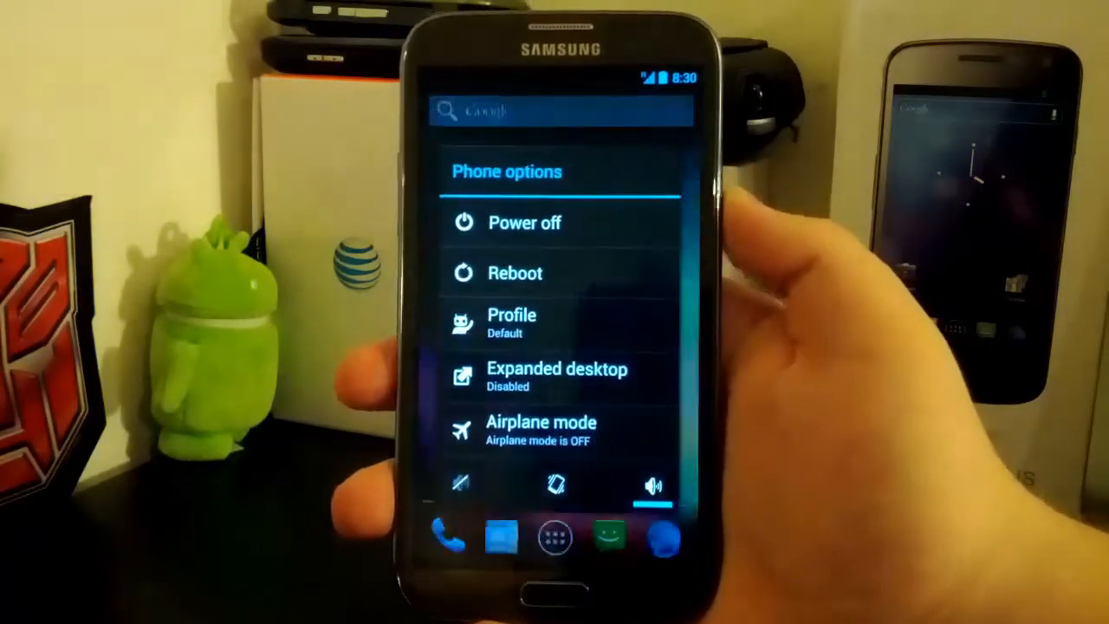
Reboot the phone normally from the Phone options power menu.
{"action": "left_click", "coordinate": [515, 272]}
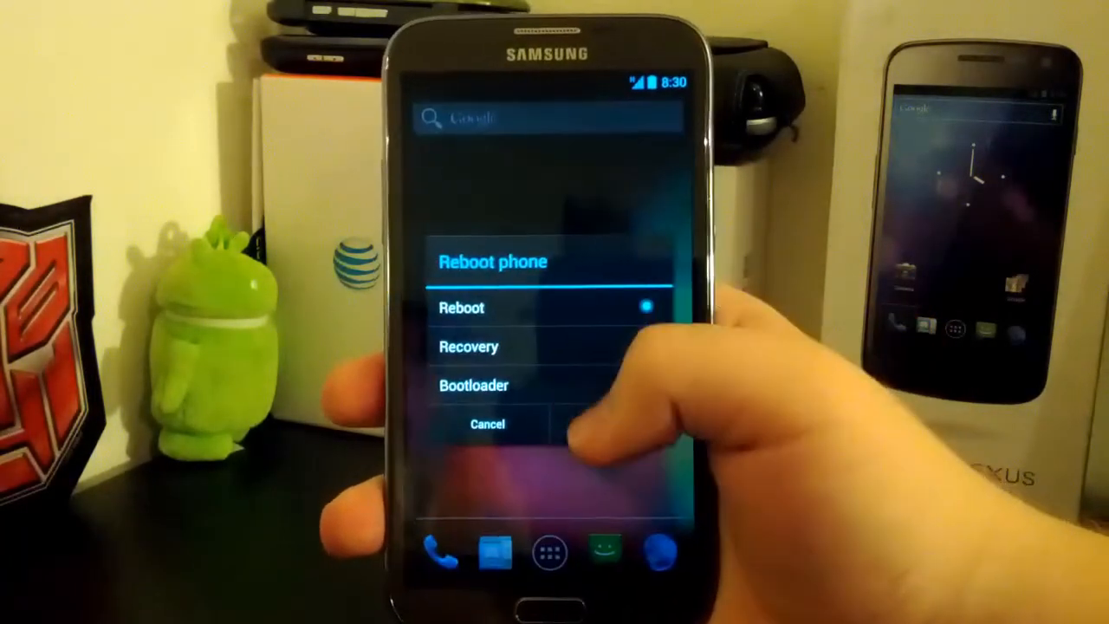
{"action": "left_click", "coordinate": [461, 307]}
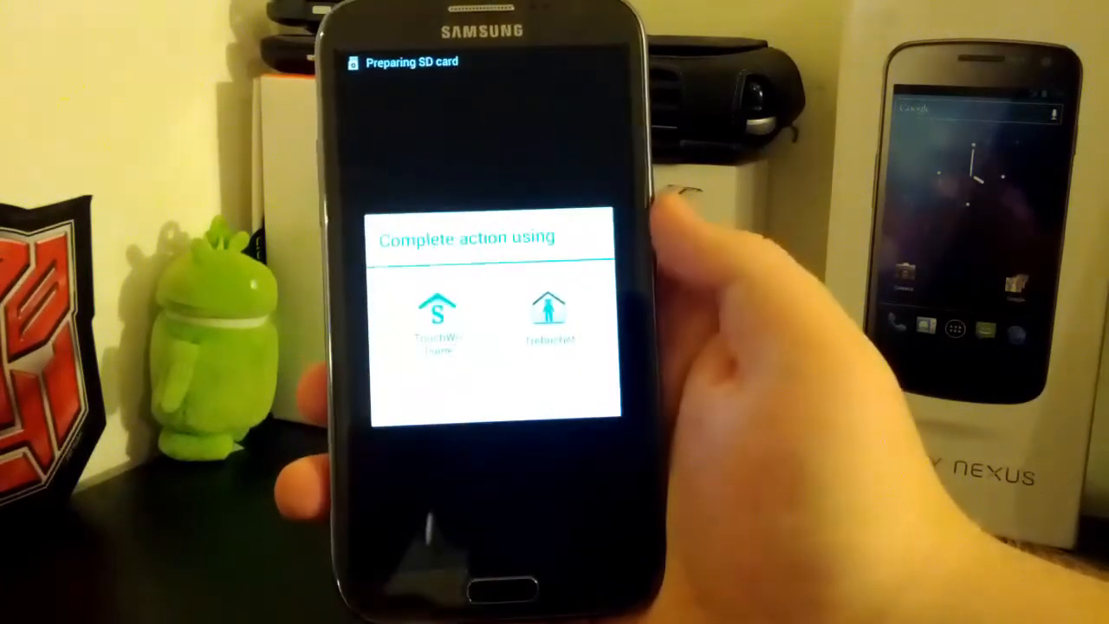
Pick the non-TouchWiz launcher as home and open the app drawer.
{"action": "left_click", "coordinate": [550, 316]}
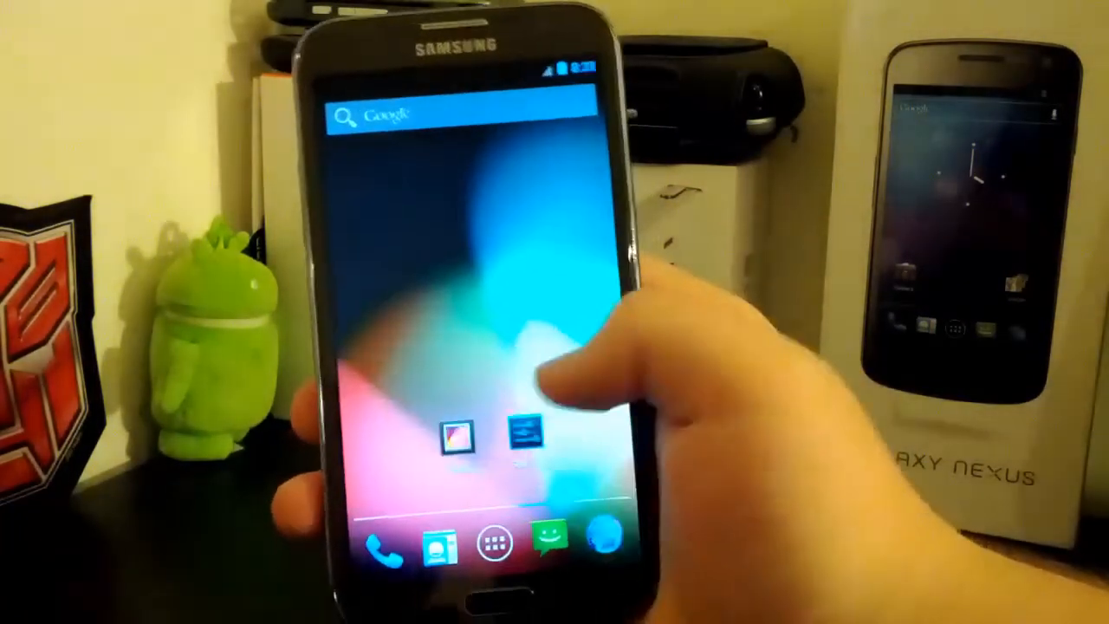
{"action": "left_click", "coordinate": [475, 542]}
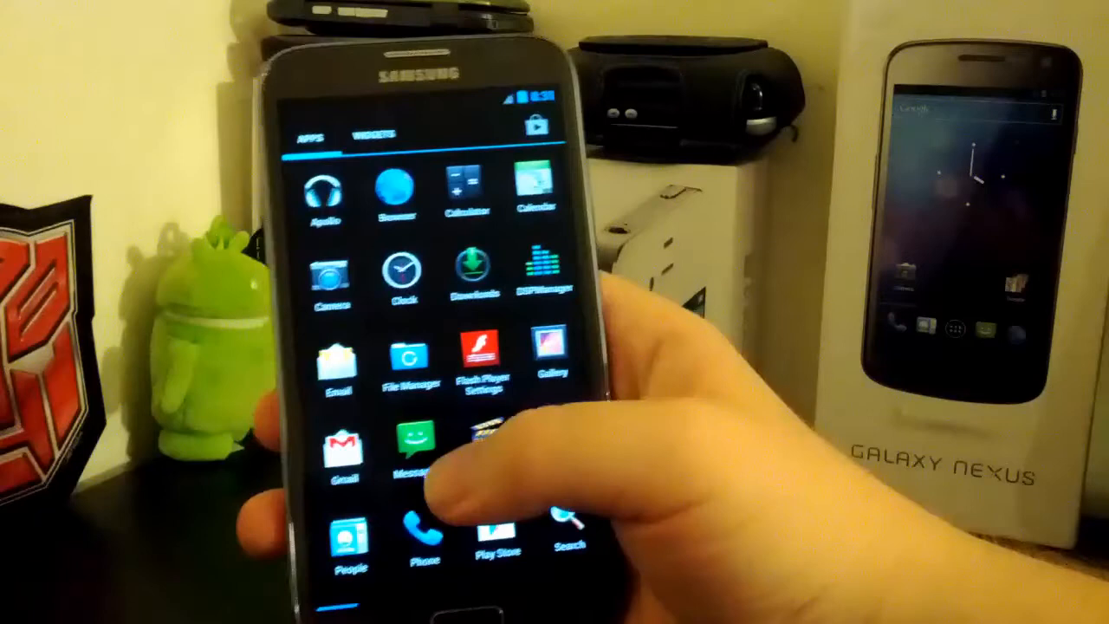